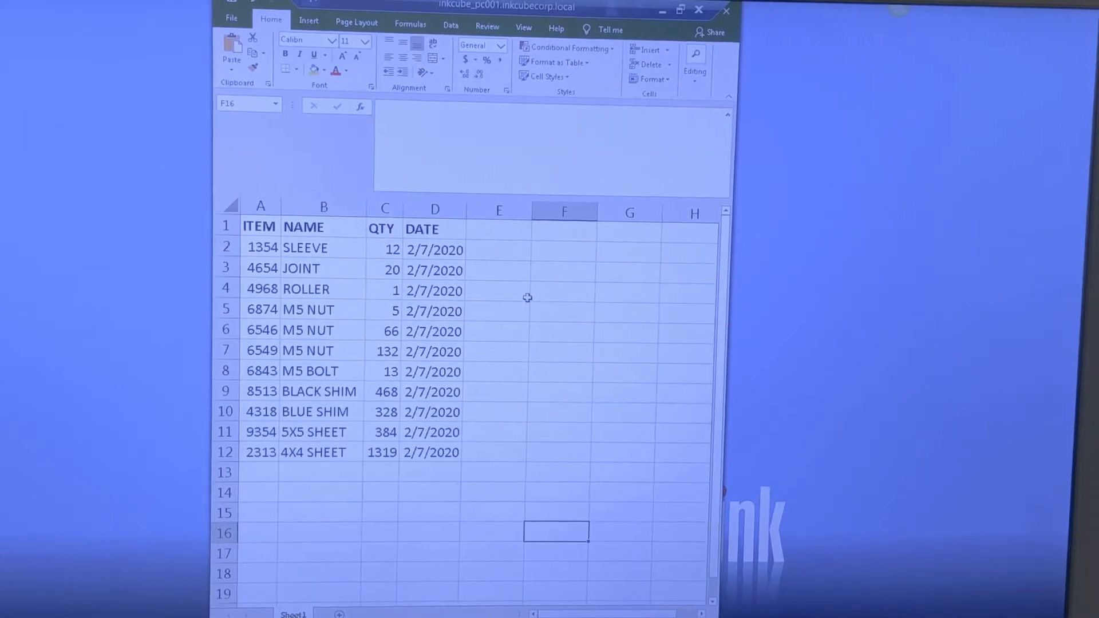
- Review the parts list's header, ITEM and DATE columns, then browse the Retail Use price tag templates
left_click(260, 225)
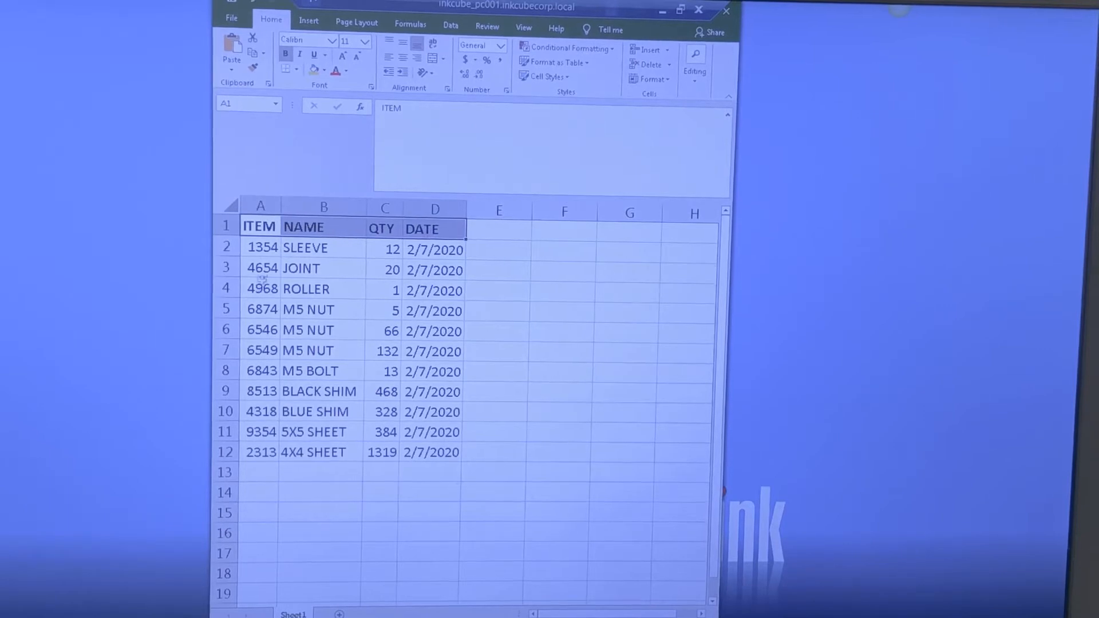
left_click(260, 206)
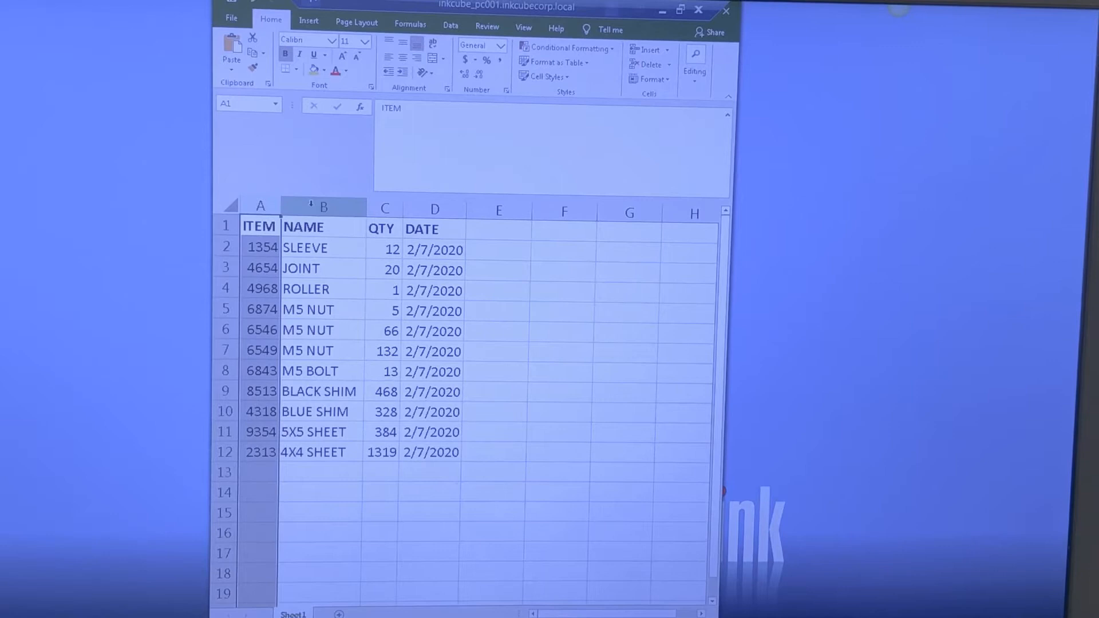
left_click(383, 206)
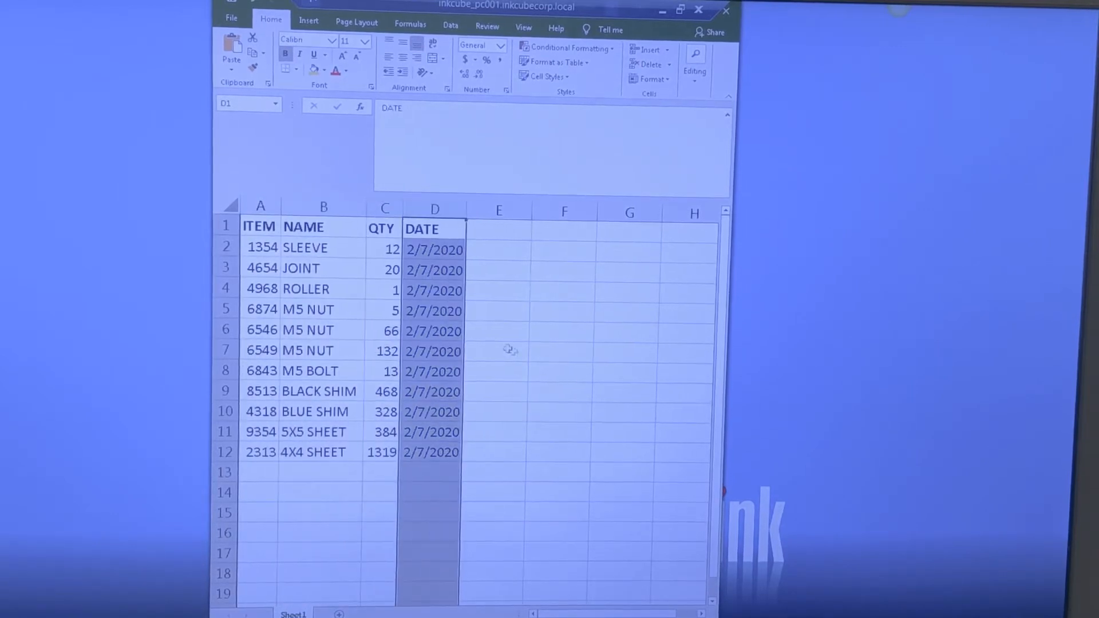
left_click(561, 352)
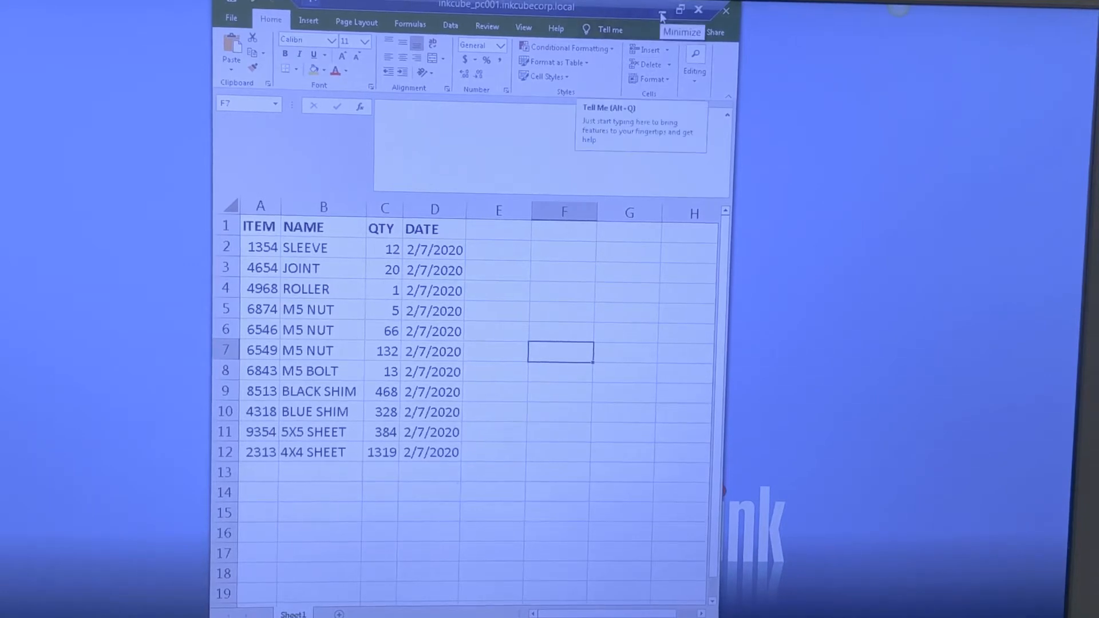
left_click(260, 226)
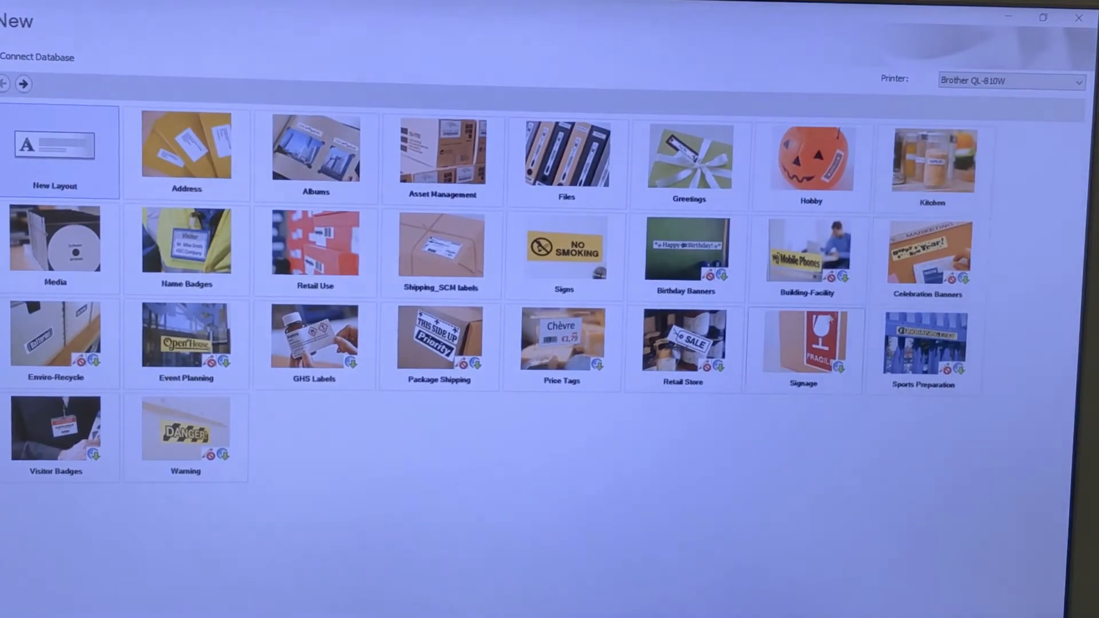
left_click(681, 338)
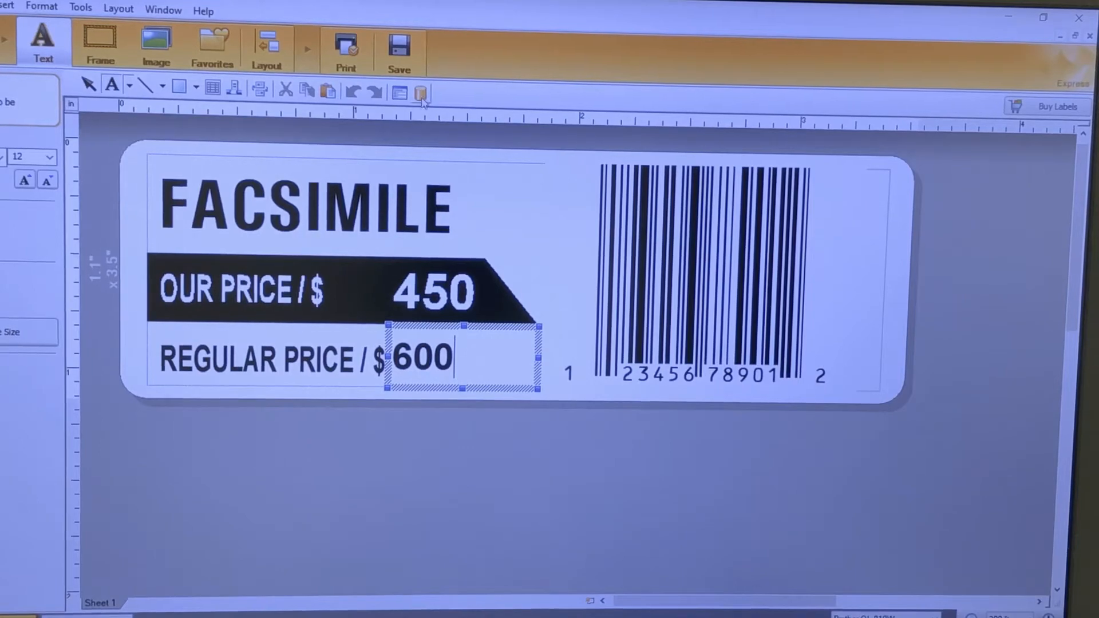
- Link Mock Parts List.xlsx from the Desktop as the label database and continue to field mapping
left_click(420, 93)
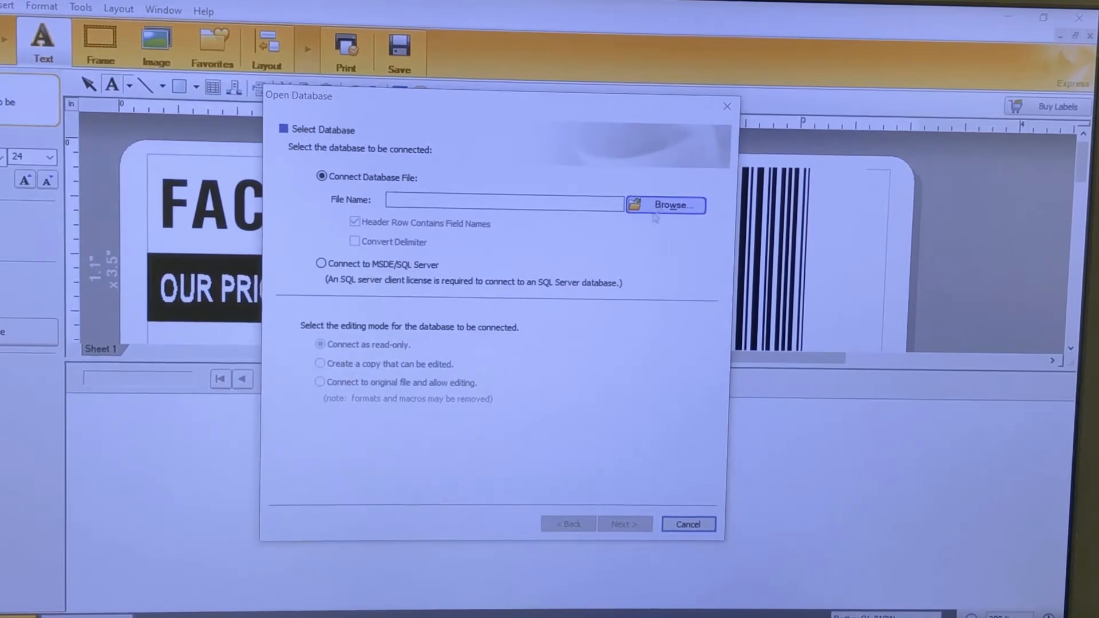
left_click(664, 205)
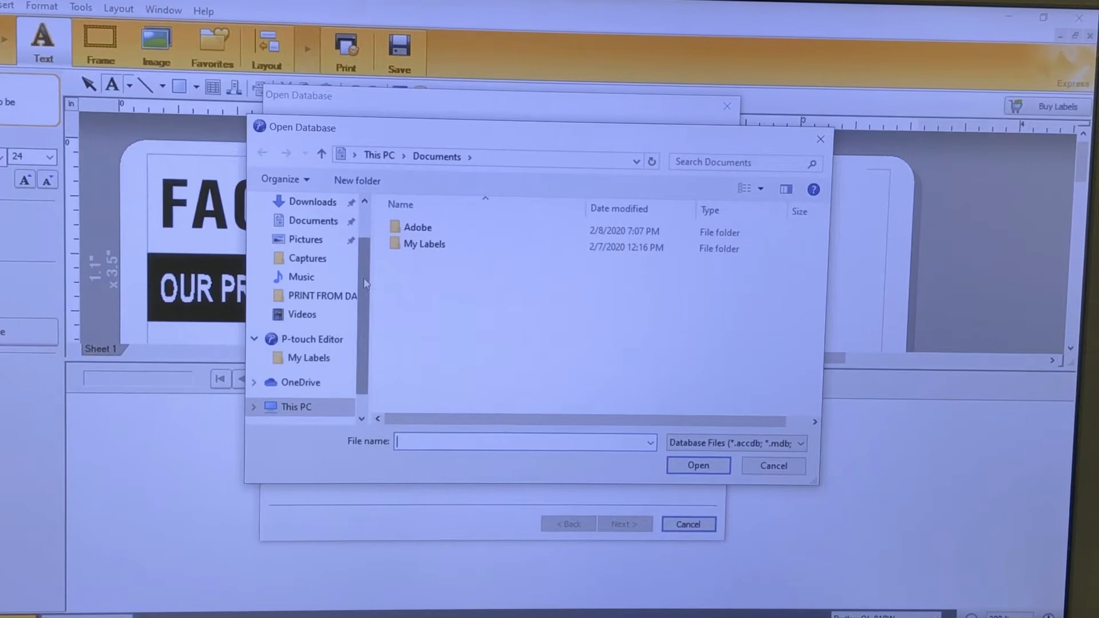
left_click(306, 233)
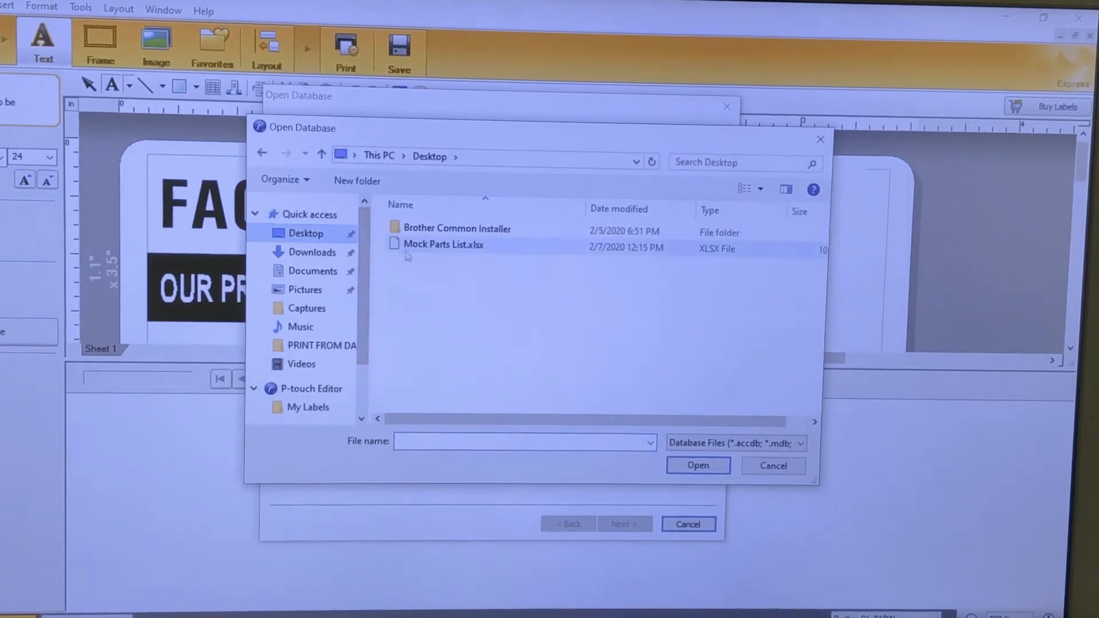
left_click(696, 465)
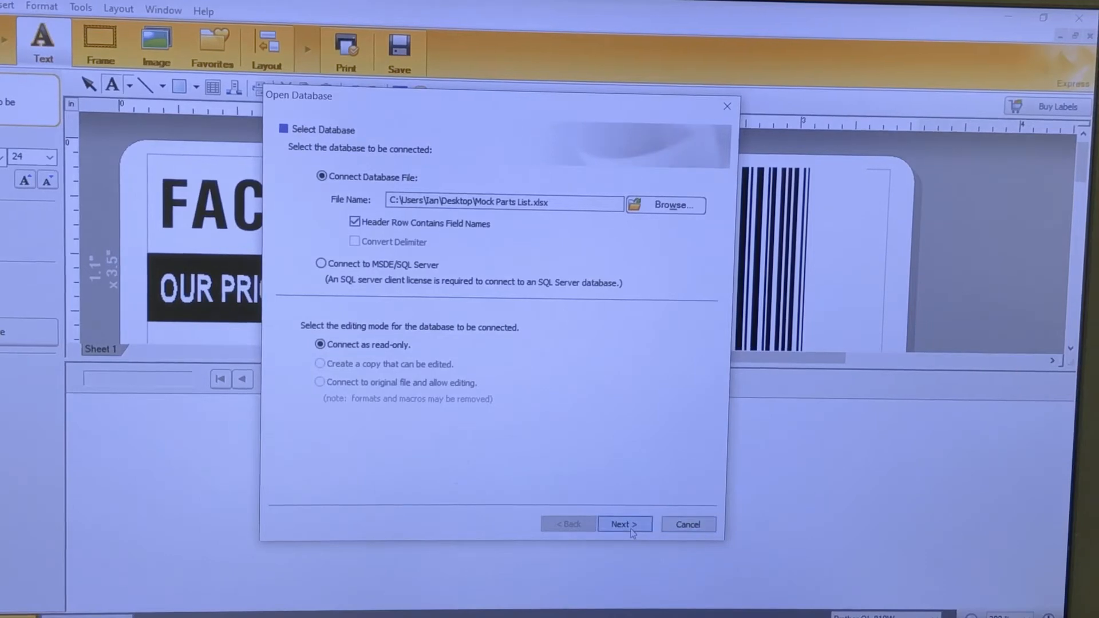
left_click(623, 524)
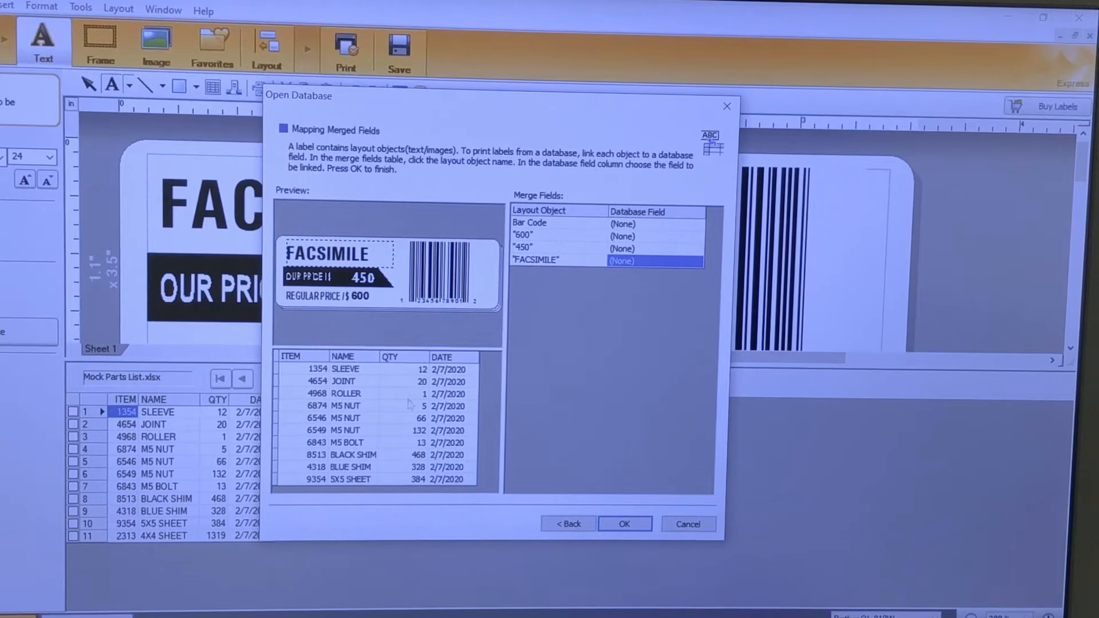
mouse_move(572, 235)
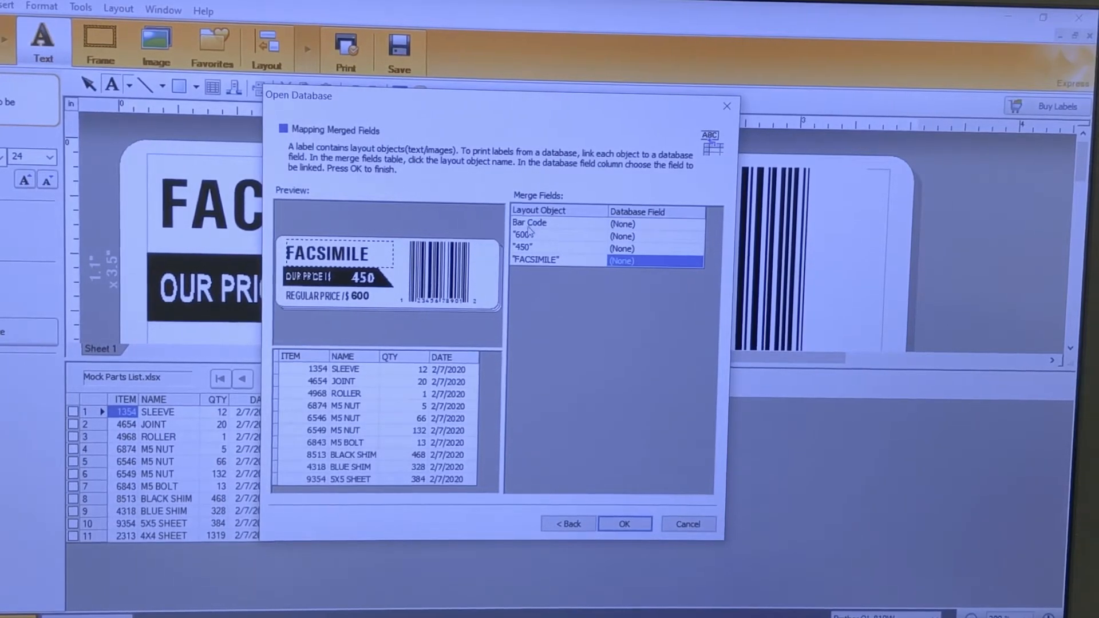
mouse_move(365, 385)
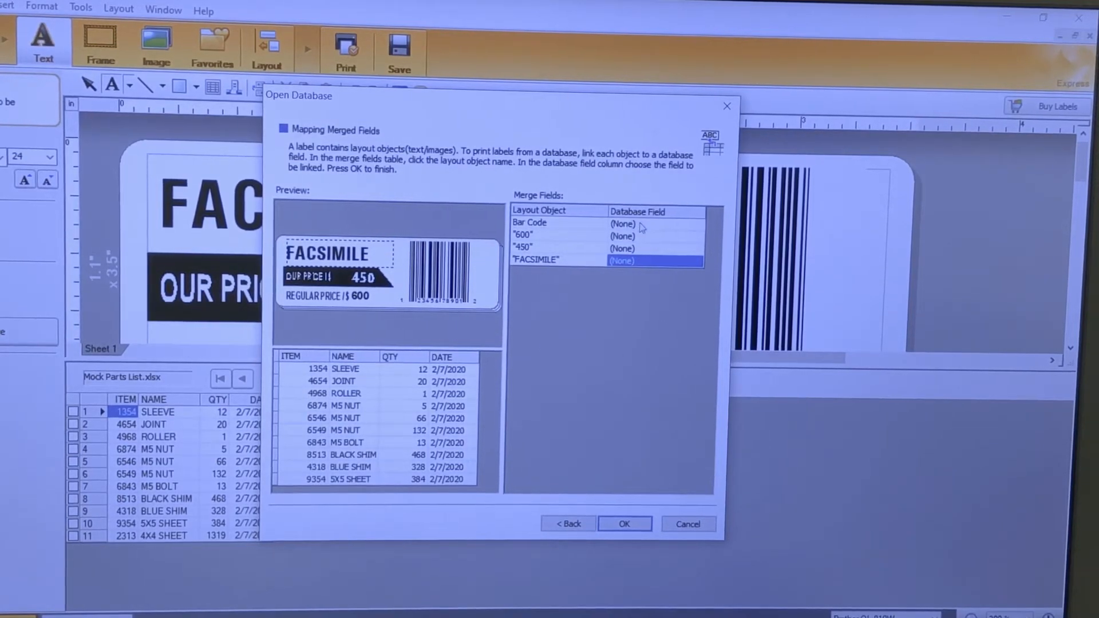
- Map barcode to ITEM, '600' to DATE, '450' to QTY, name text to NAME, and merge
left_click(699, 224)
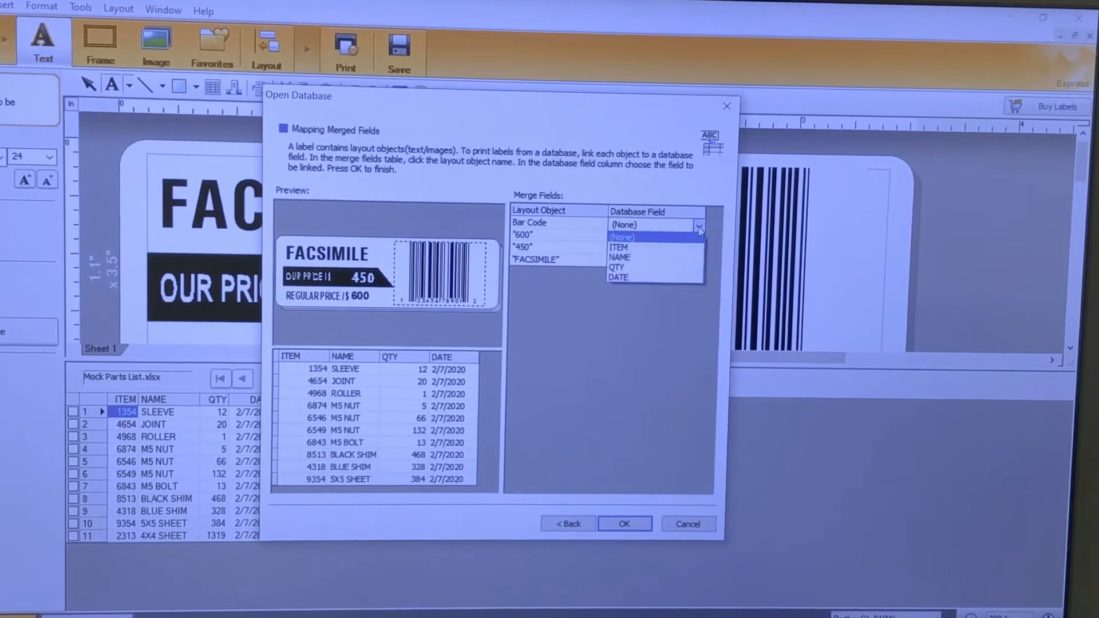
left_click(618, 248)
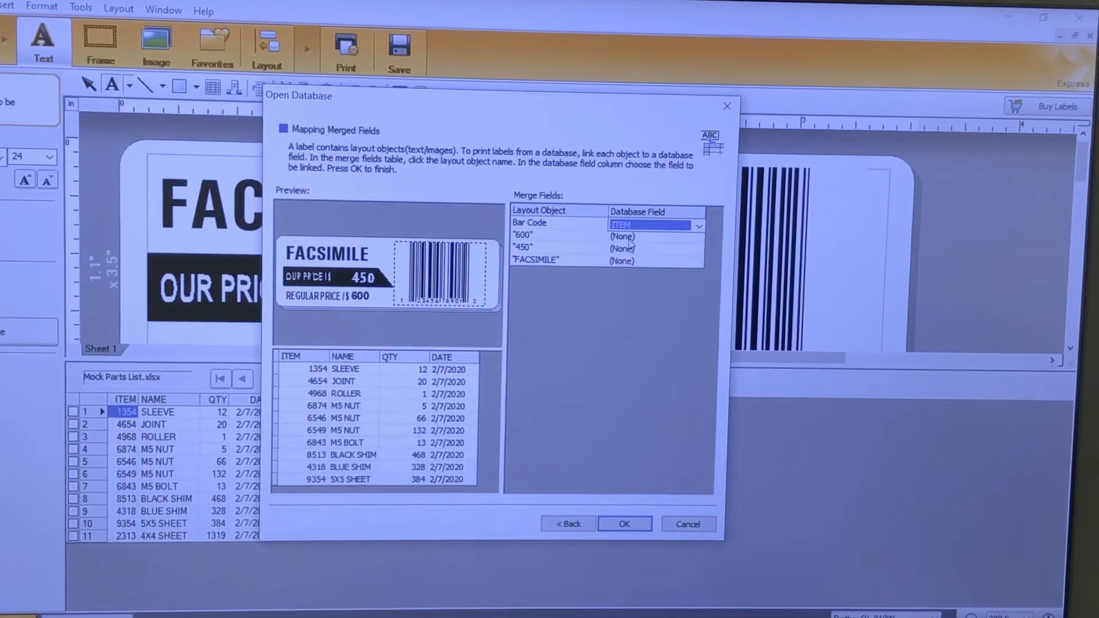
left_click(620, 224)
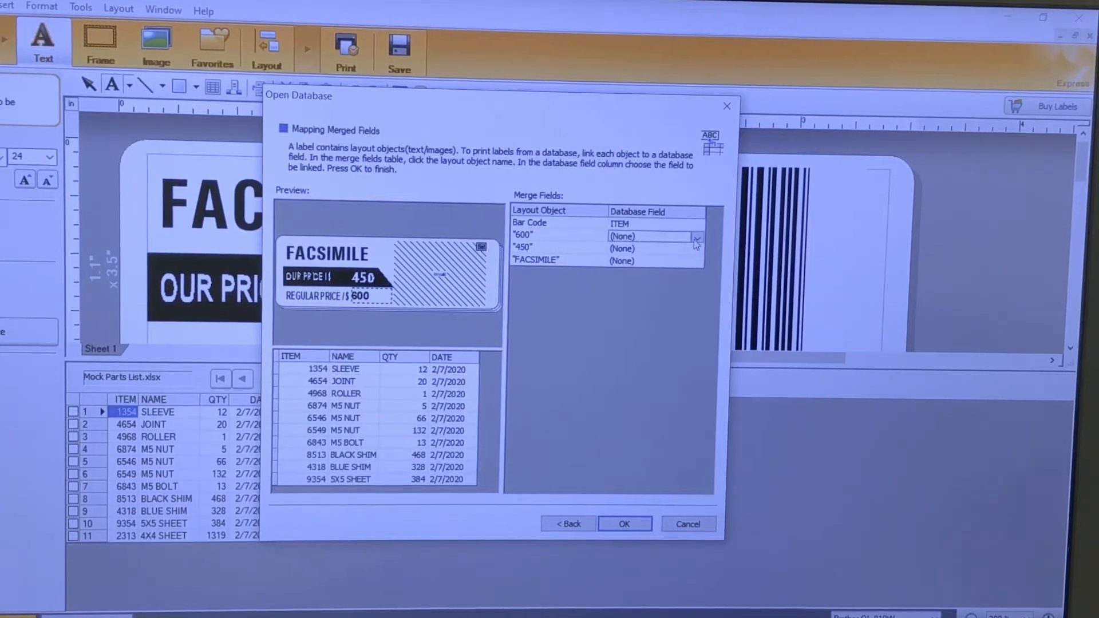
left_click(696, 237)
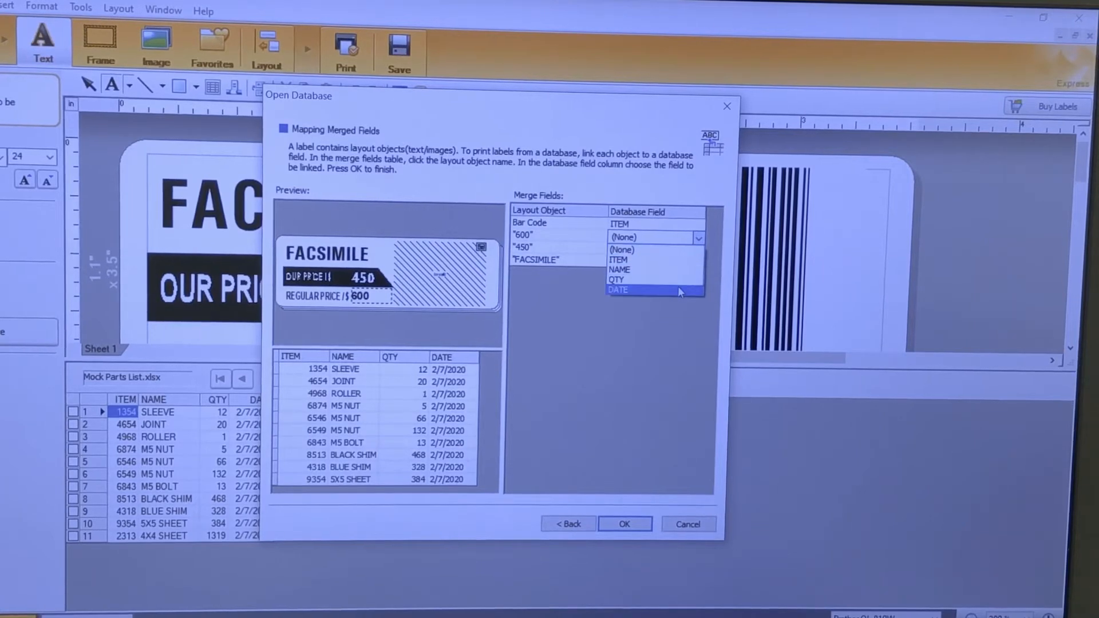
left_click(619, 290)
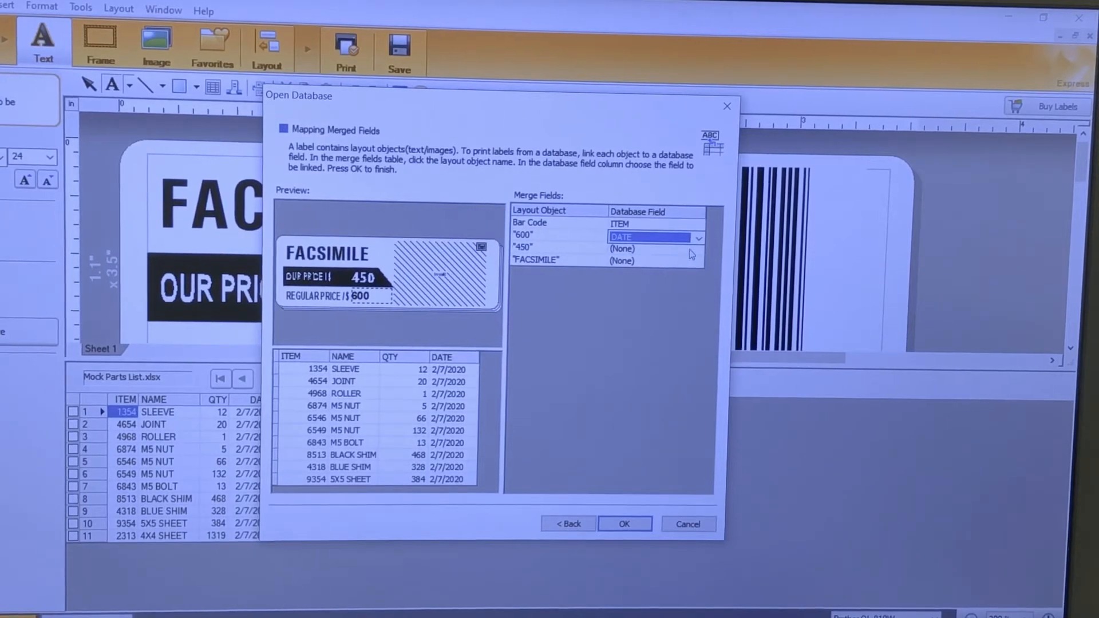
left_click(696, 250)
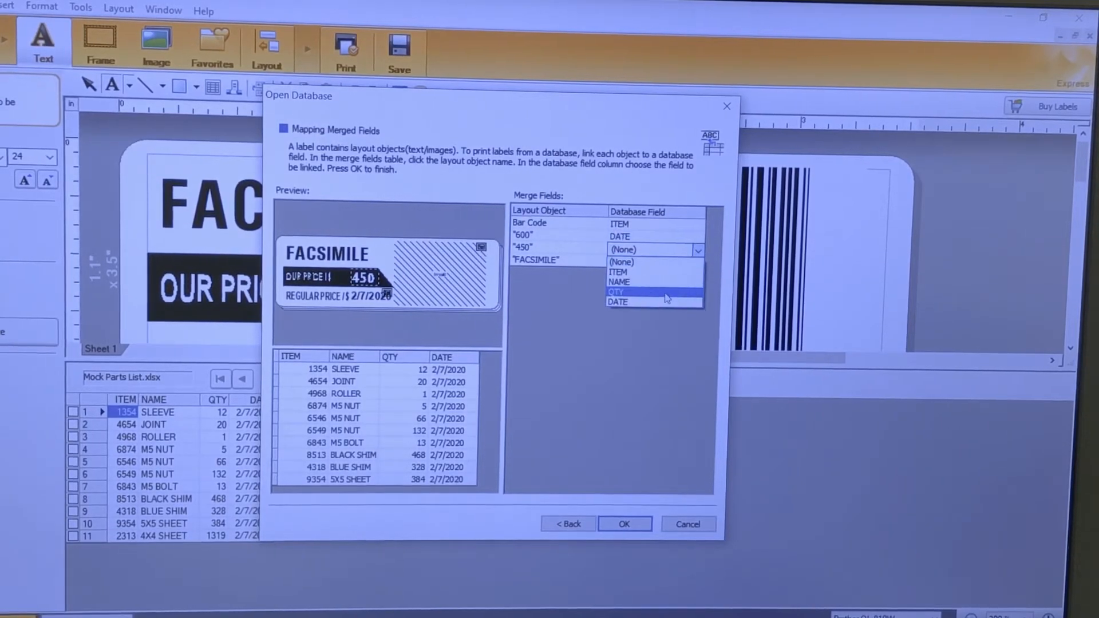
left_click(615, 291)
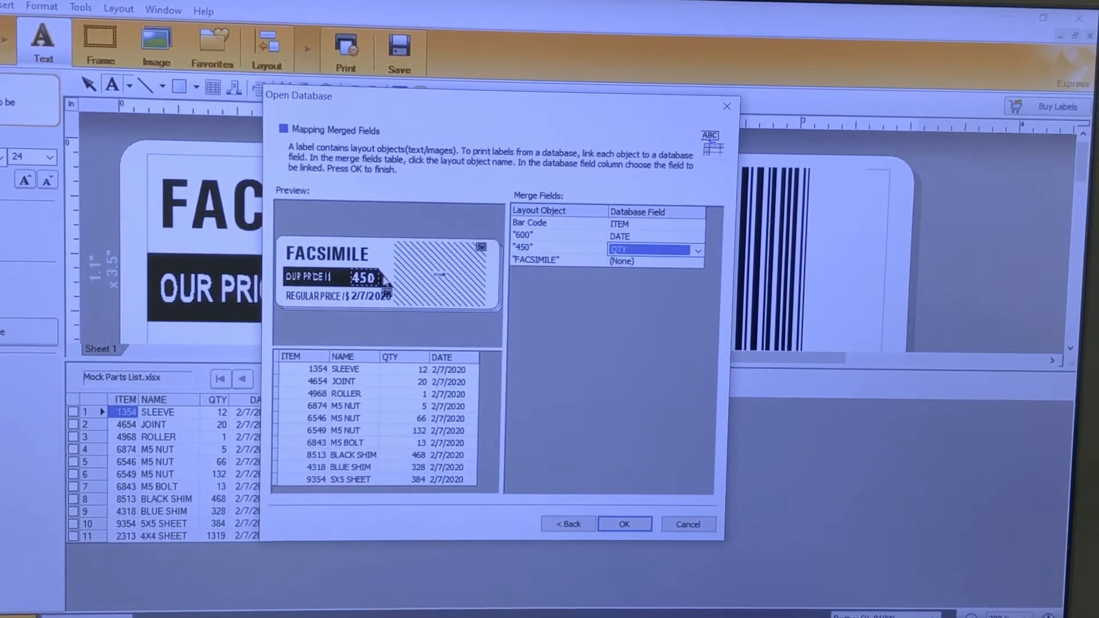
mouse_move(387, 258)
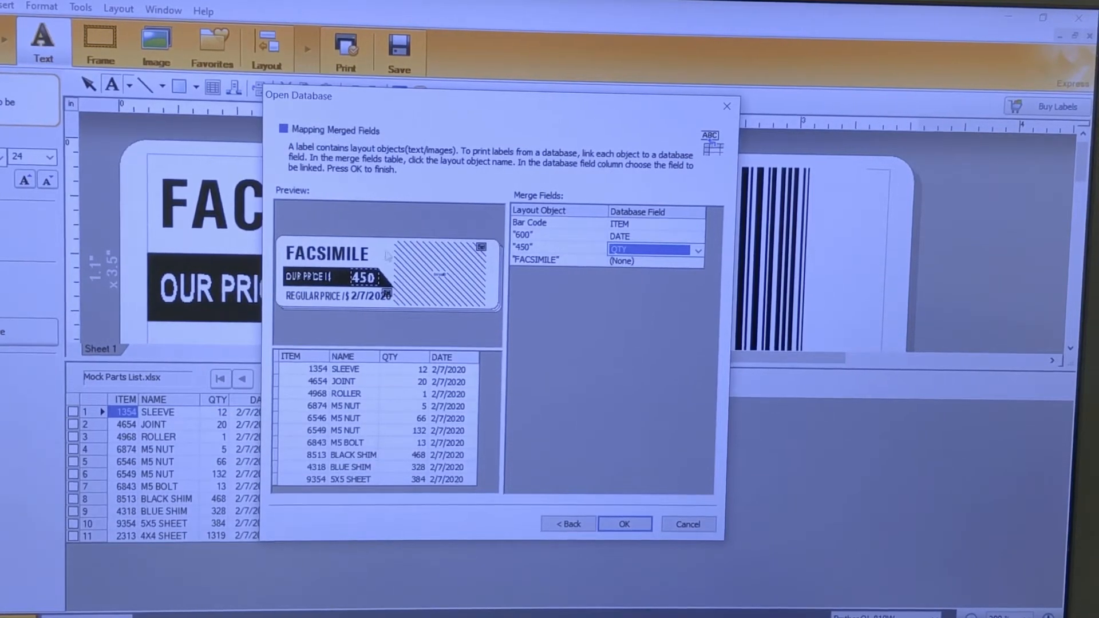
left_click(696, 261)
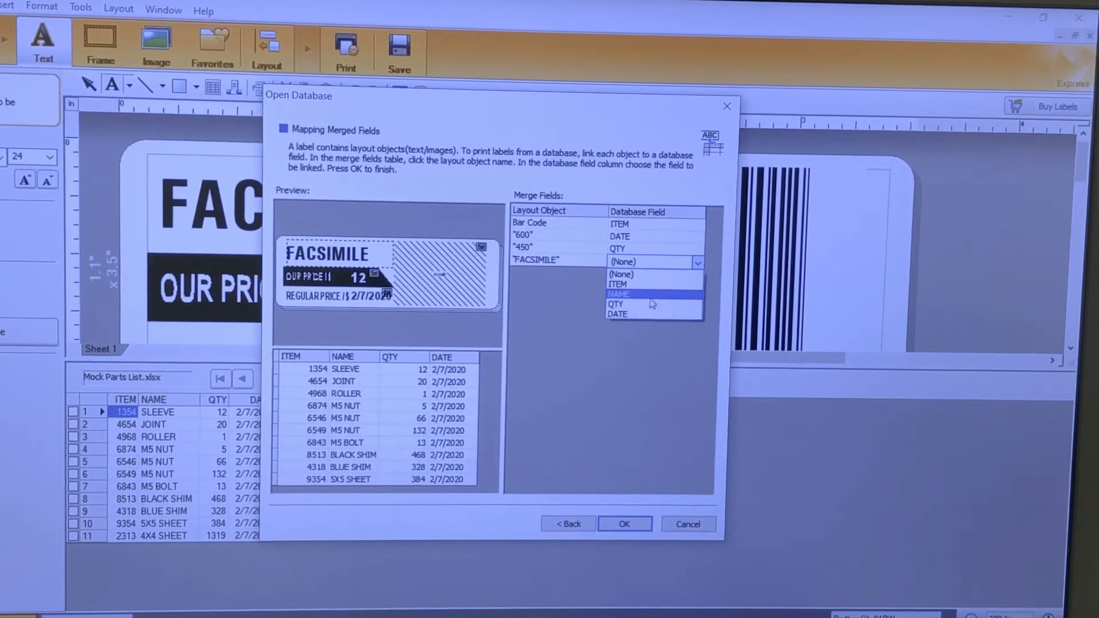
left_click(619, 294)
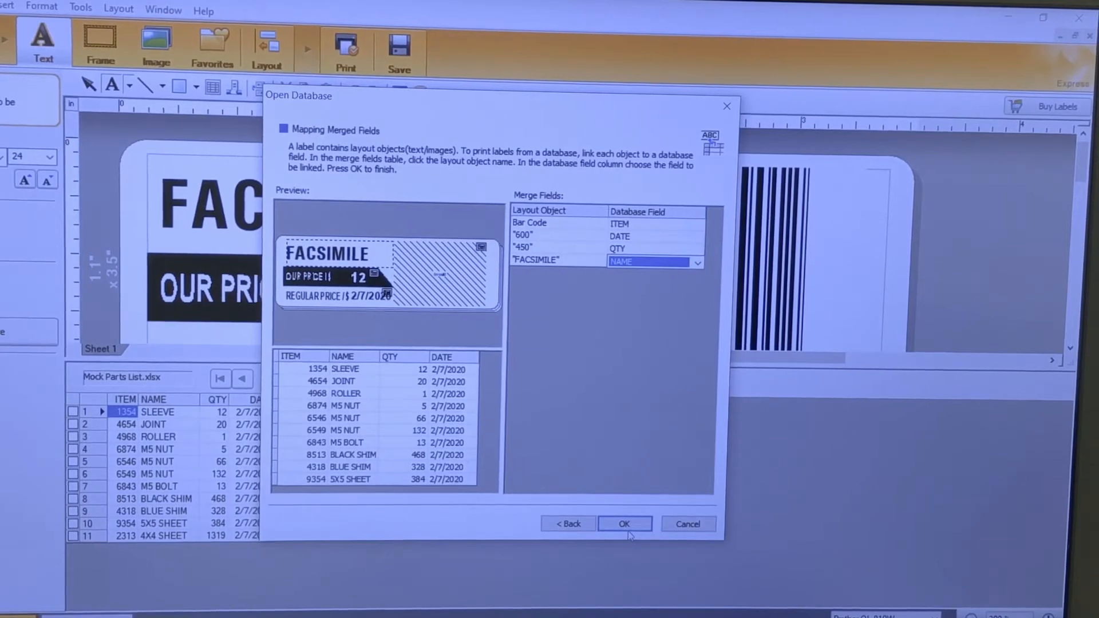
left_click(624, 523)
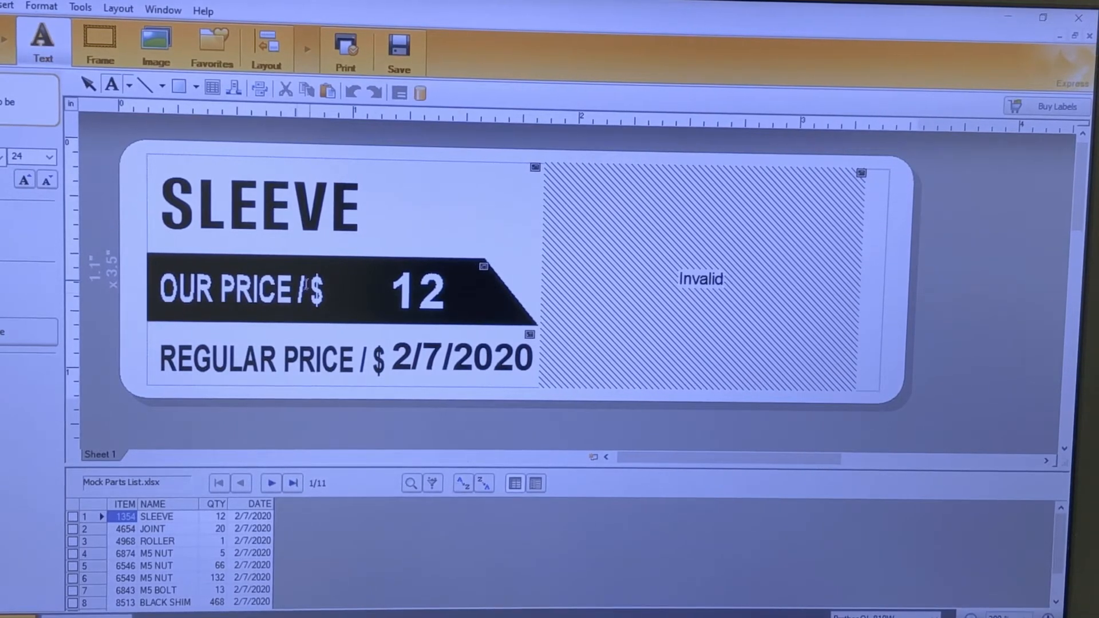
- Select the price group, then the invalid UPC-A barcode showing data 1354
left_click(274, 291)
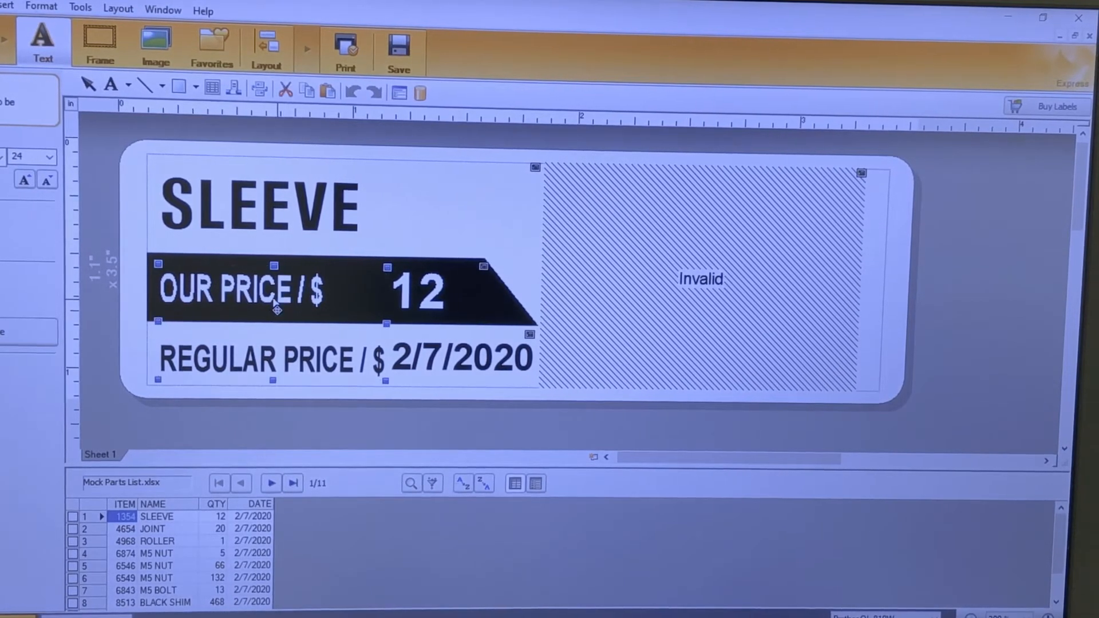
mouse_move(740, 252)
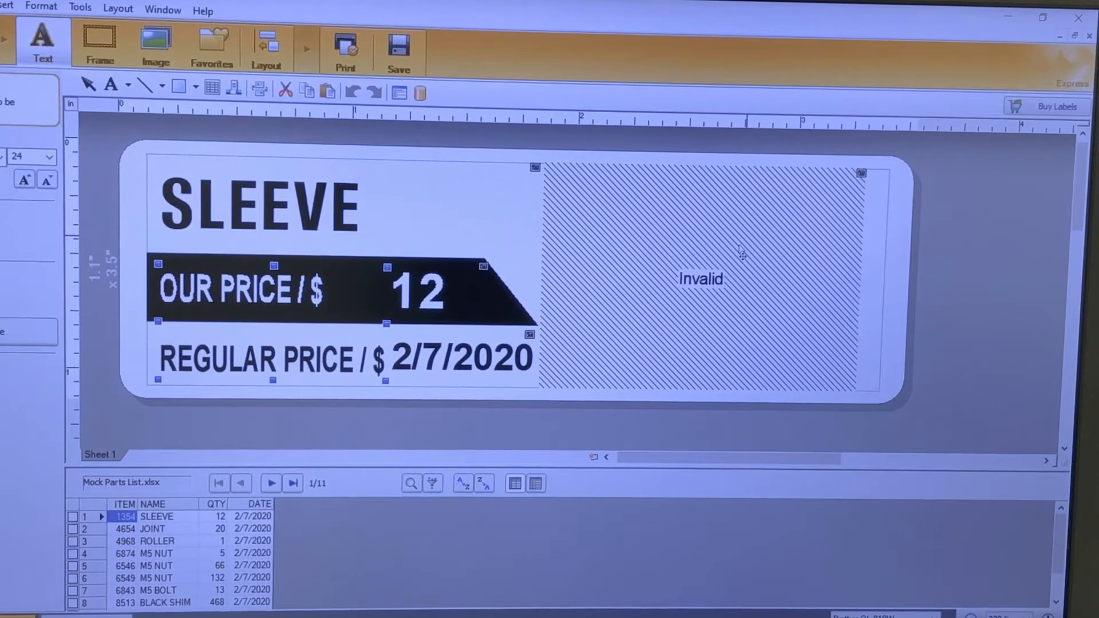
left_click(701, 278)
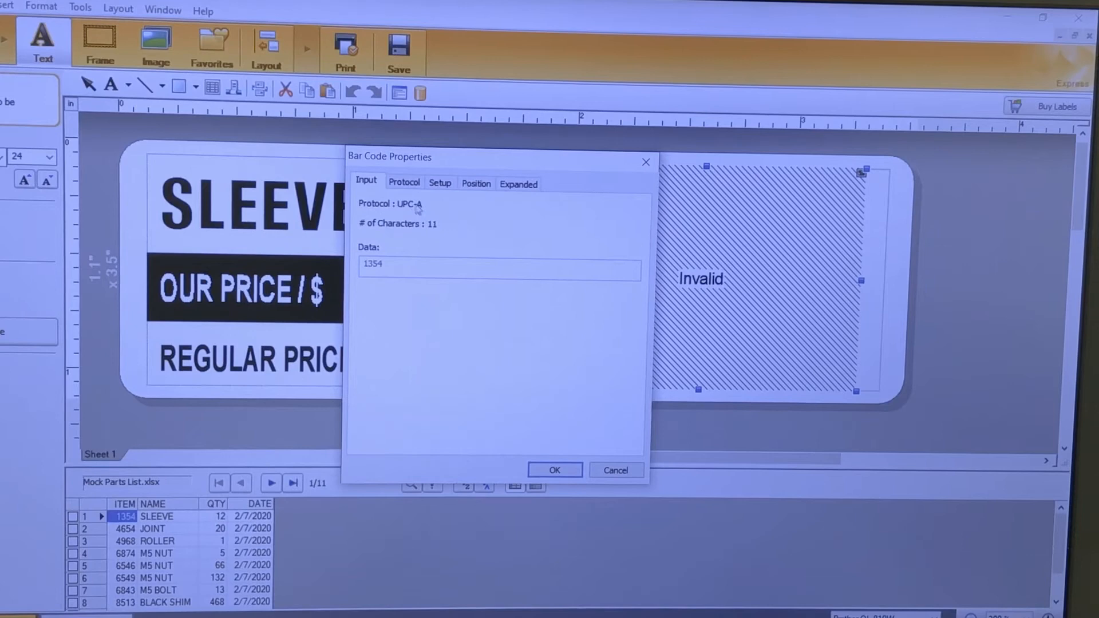
- Switch the barcode protocol from UPC-A to CODE39 and apply it
left_click(403, 184)
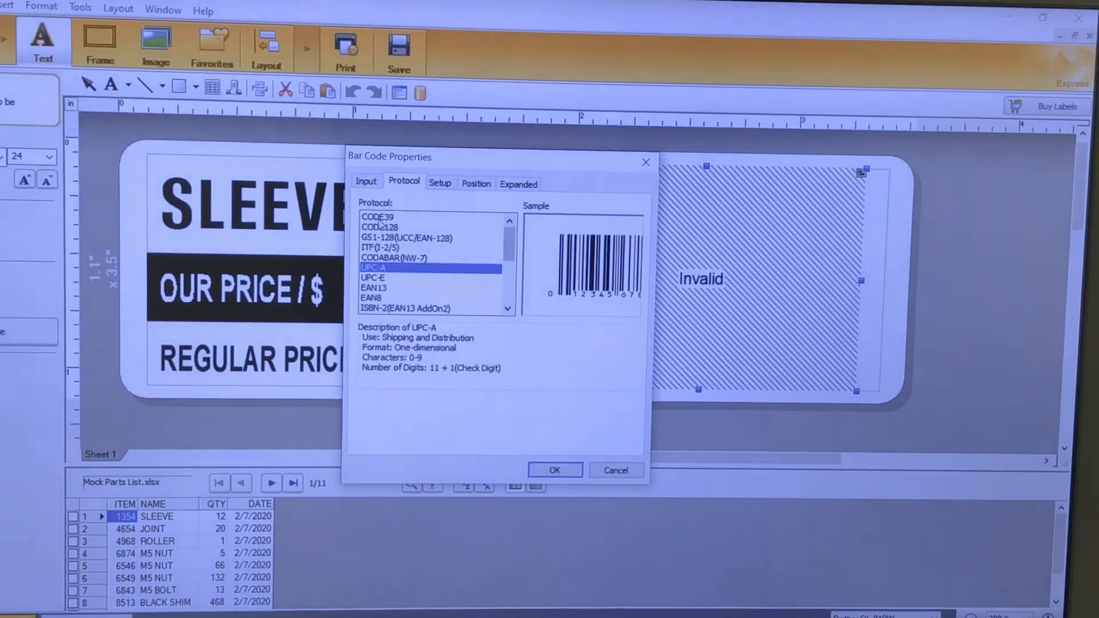
left_click(377, 216)
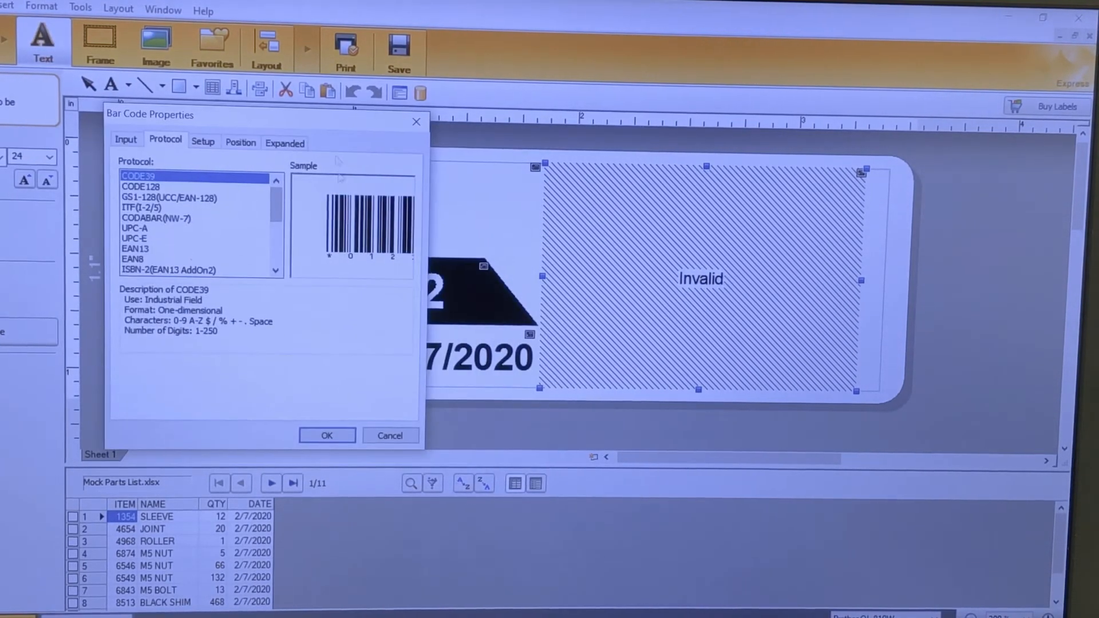
left_click(326, 435)
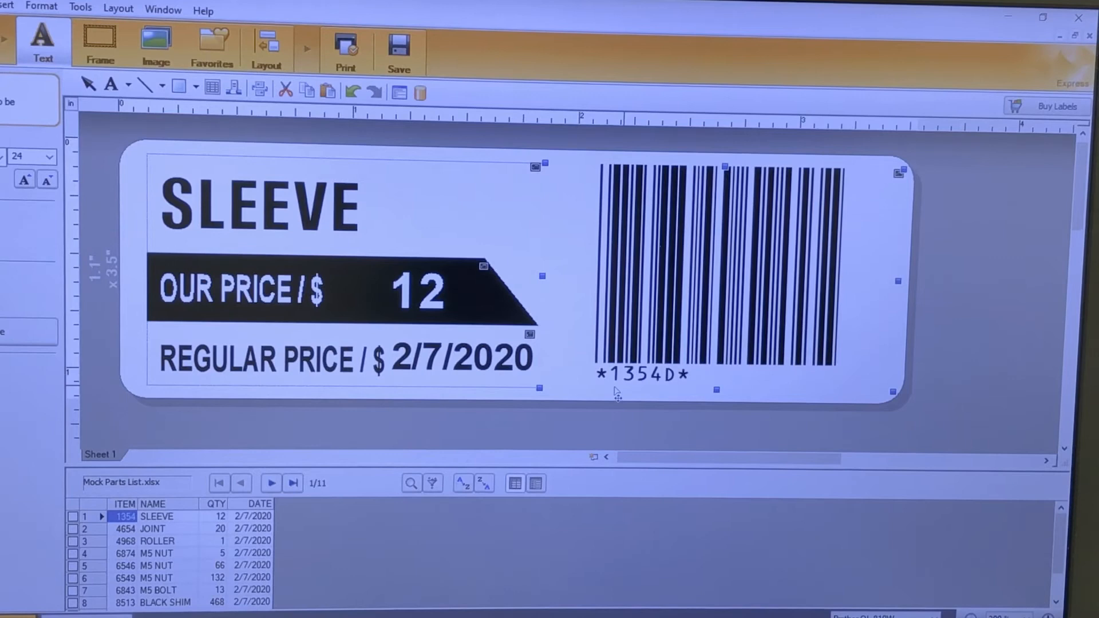
mouse_move(645, 335)
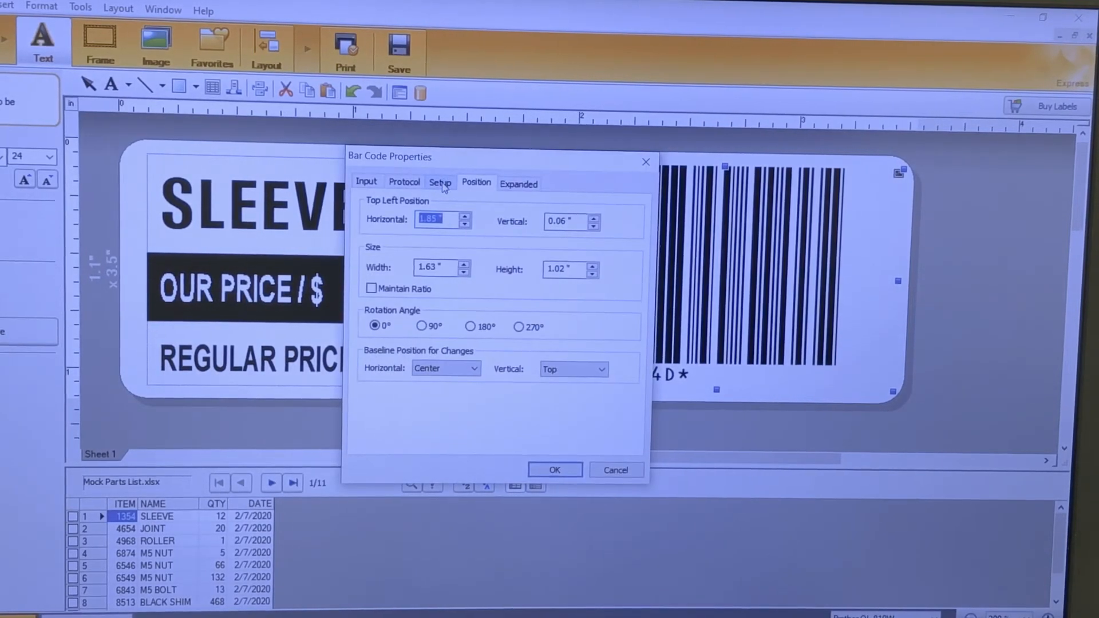
- Set the barcode's readable *1354D* characters to display centered beneath the bars
left_click(440, 183)
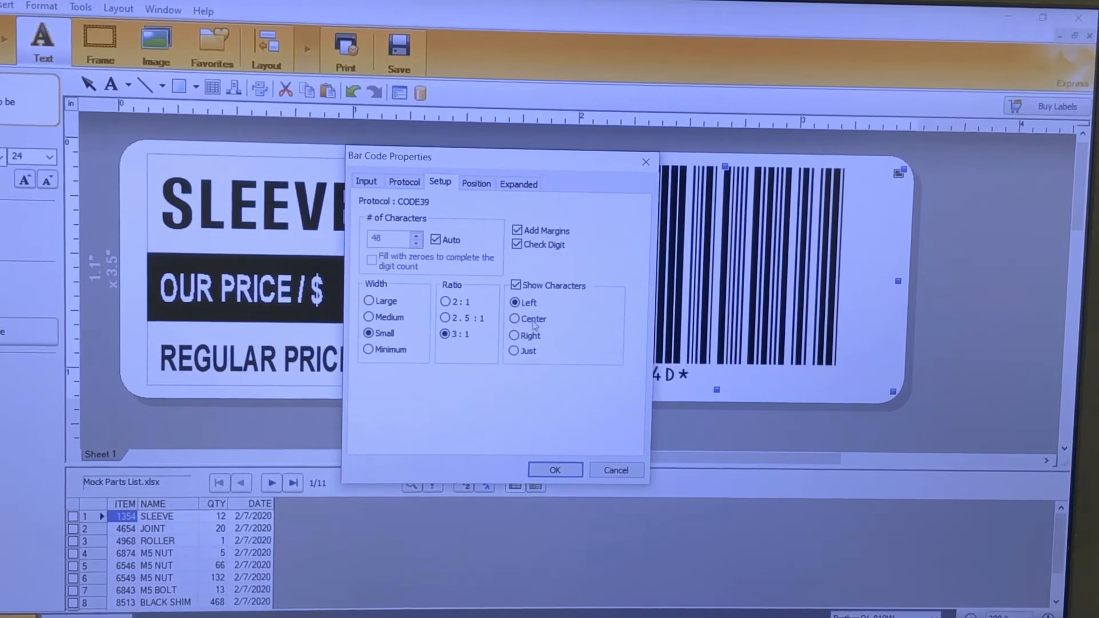
left_click(516, 285)
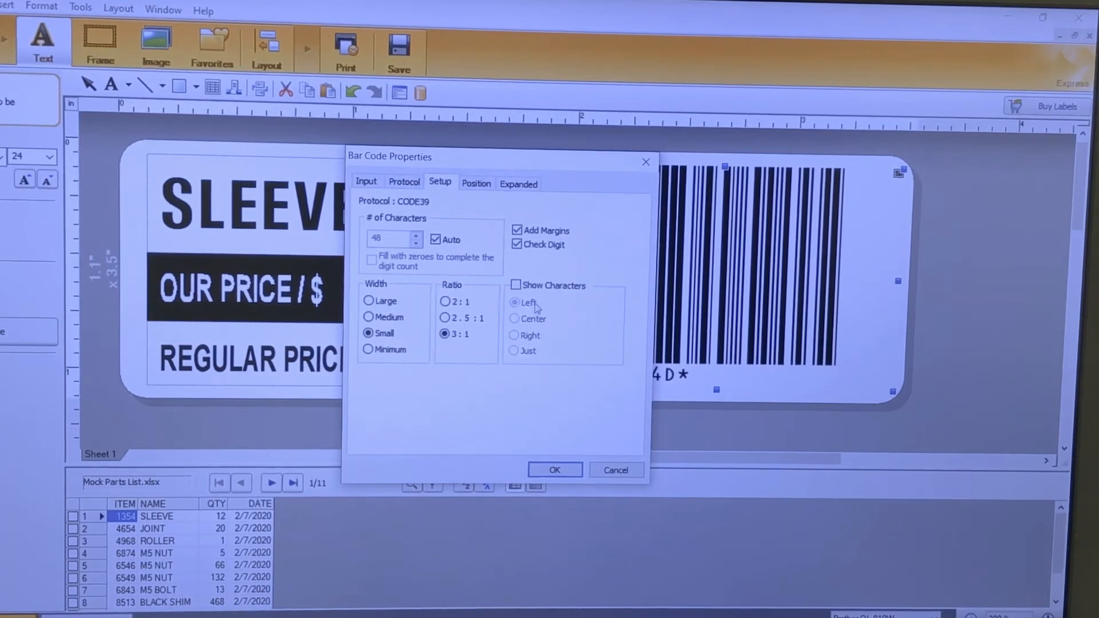
left_click(515, 318)
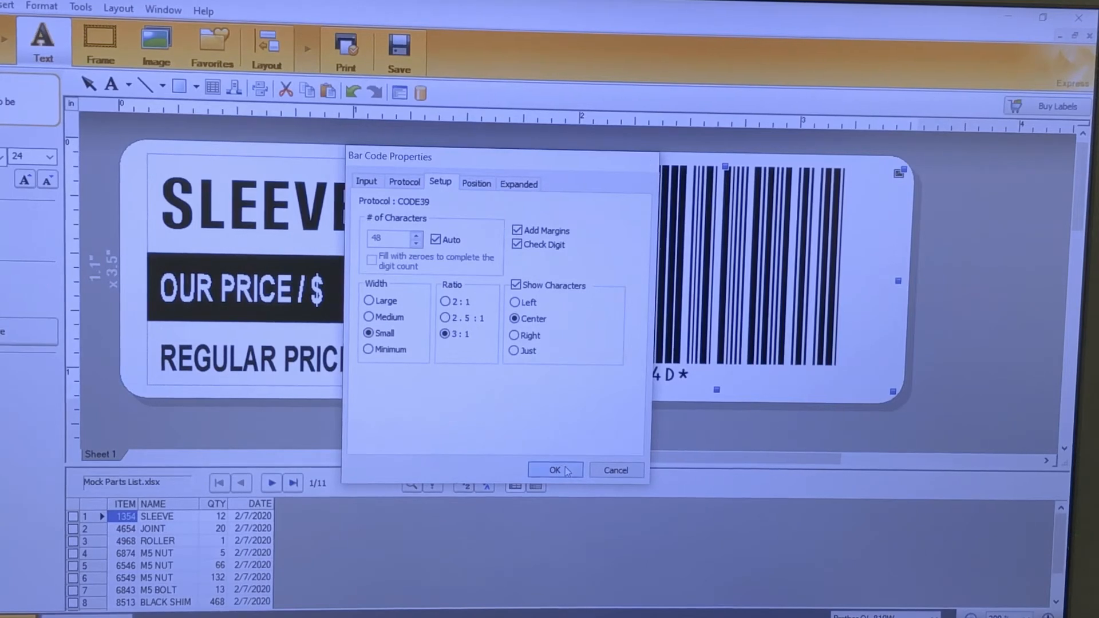
left_click(555, 469)
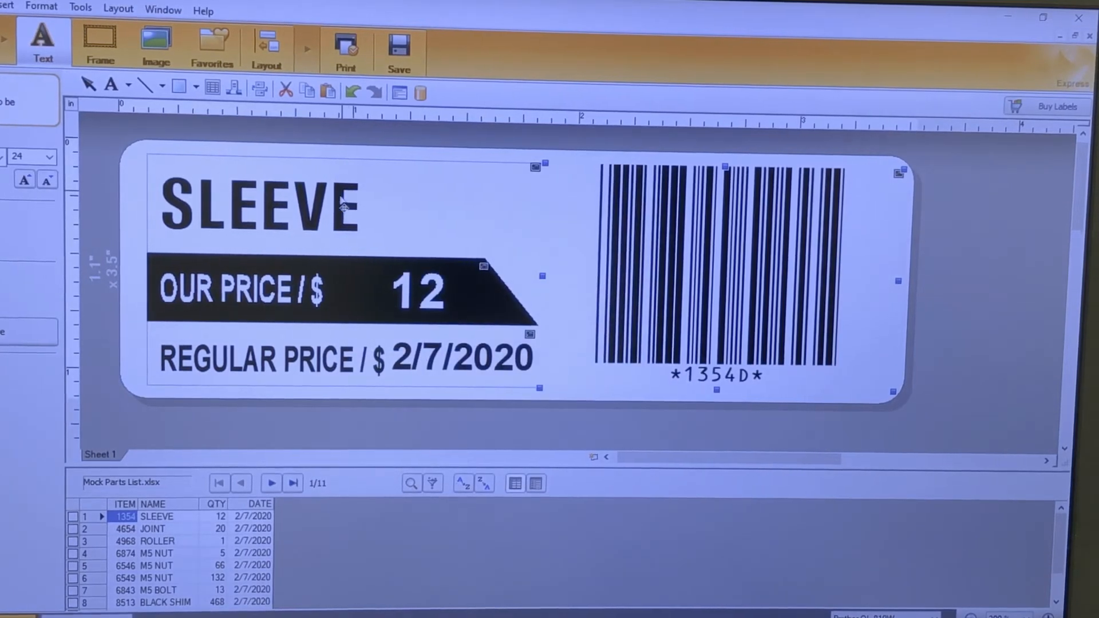
left_click(260, 206)
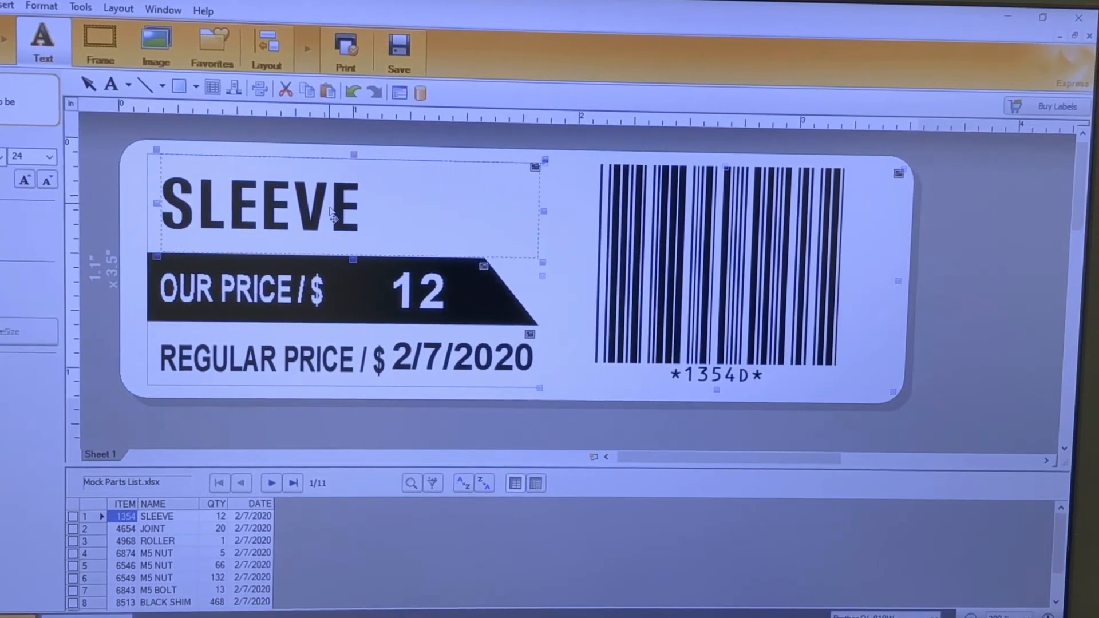
- Open the price group's properties and close them without changes
left_click(266, 290)
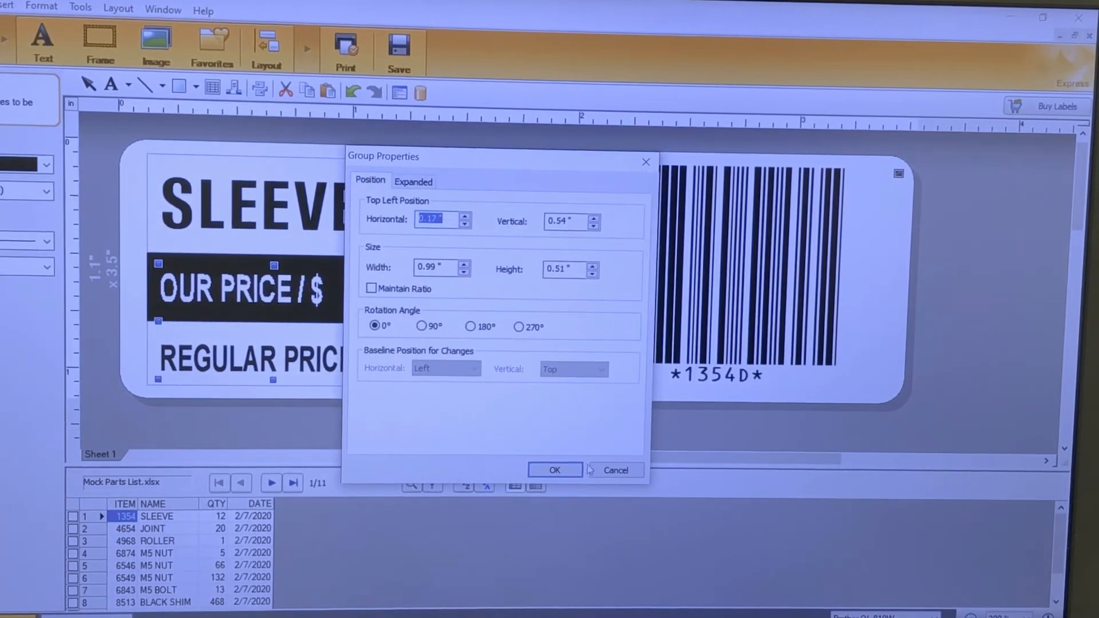
left_click(553, 469)
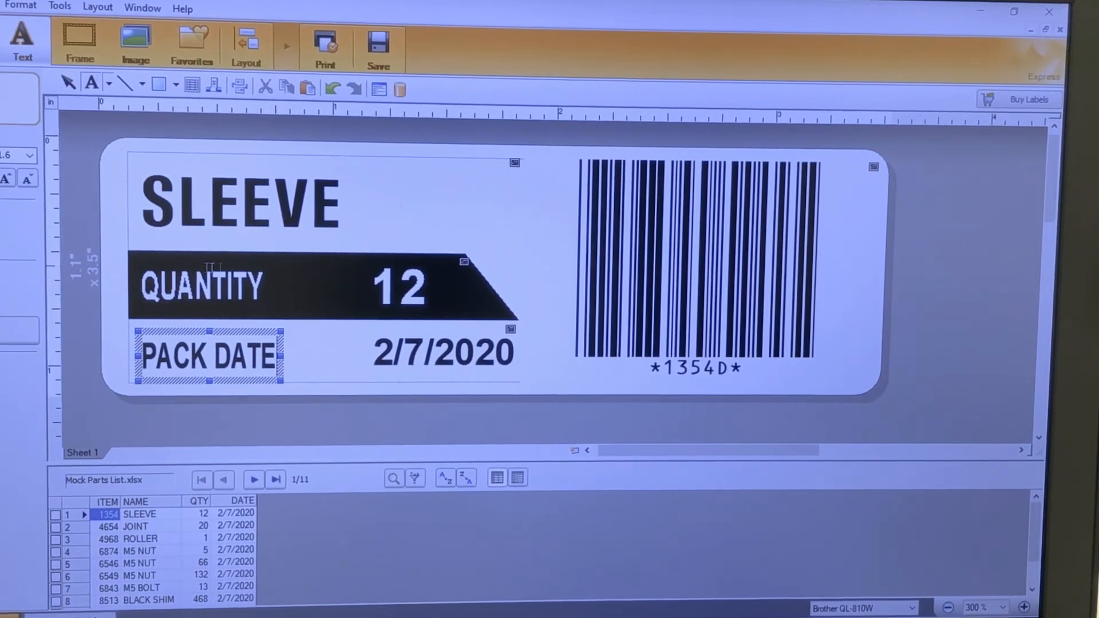
- Finish the PACK DATE edit and select the PACK DATE and QUANTITY captions to enlarge
left_click(305, 335)
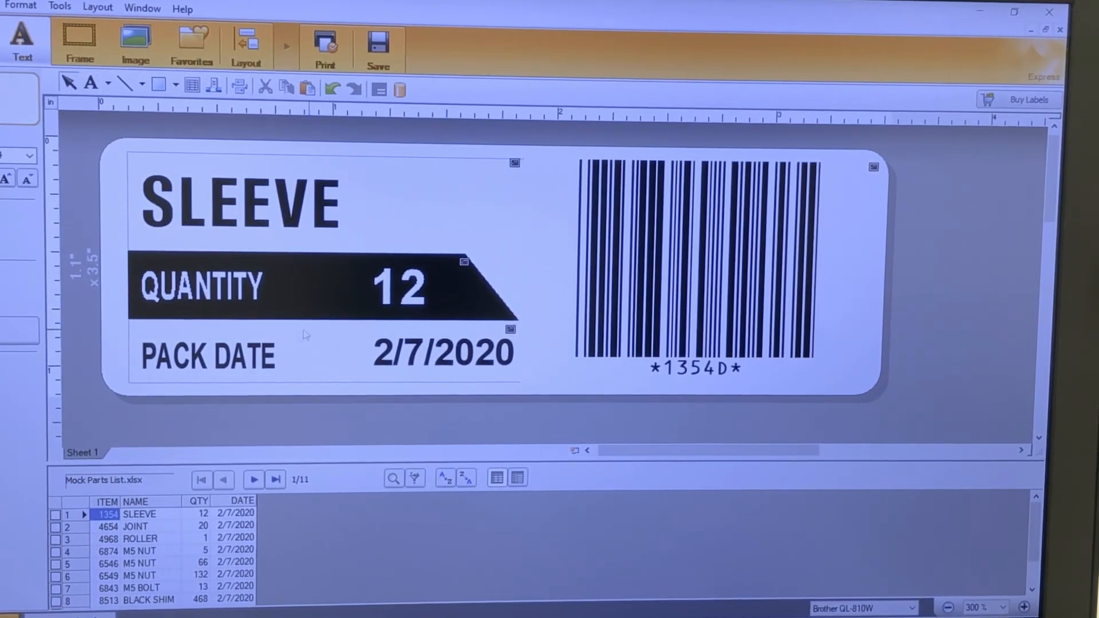
left_click(207, 355)
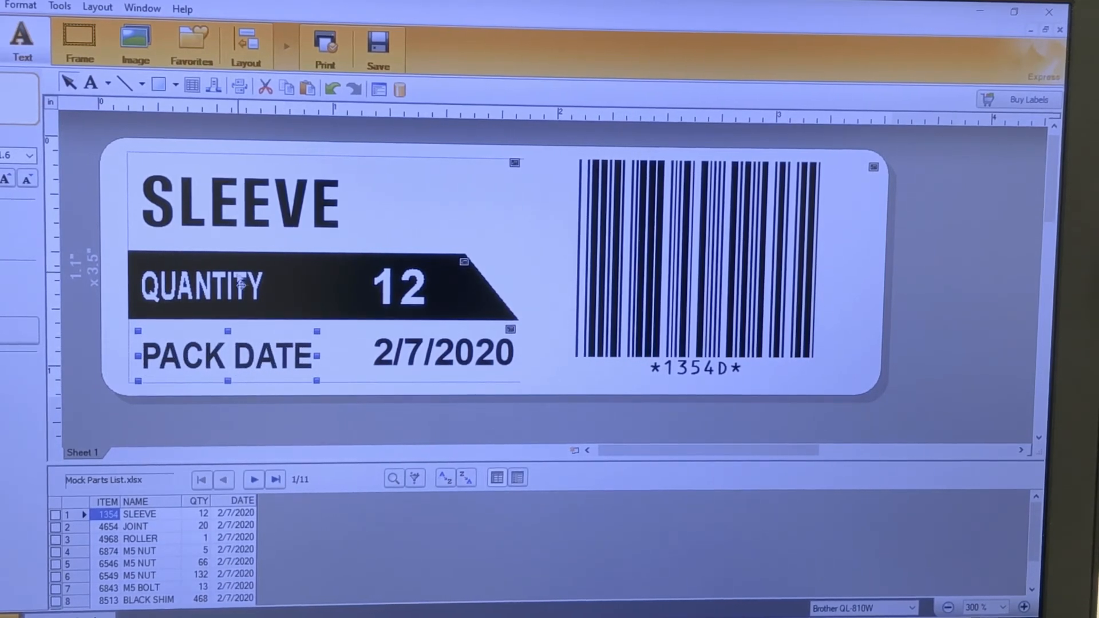
left_click(200, 285)
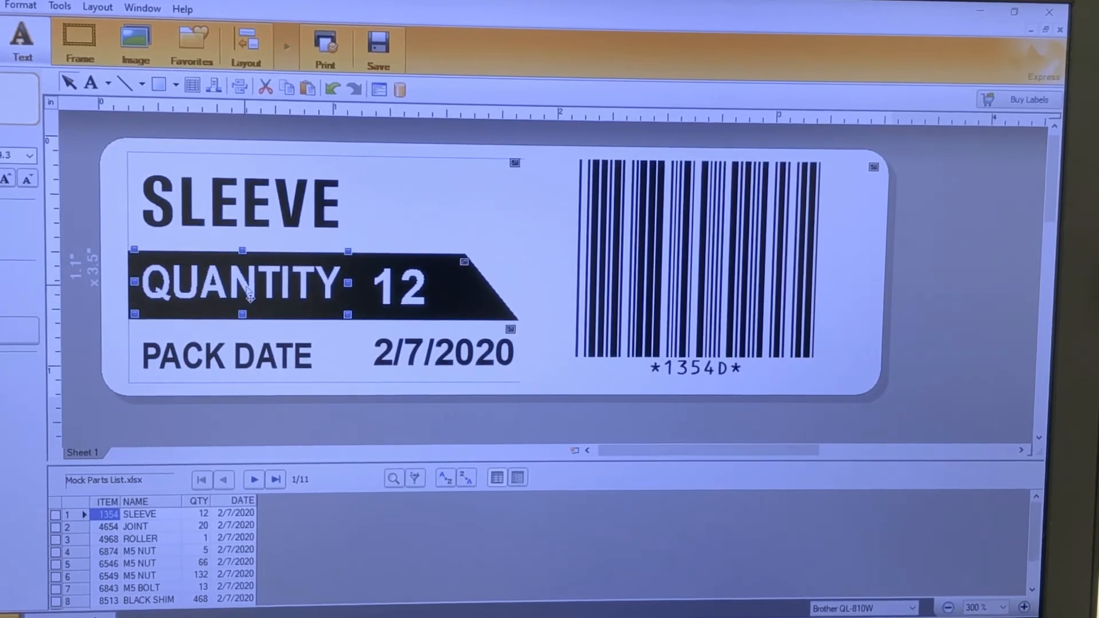
left_click(238, 284)
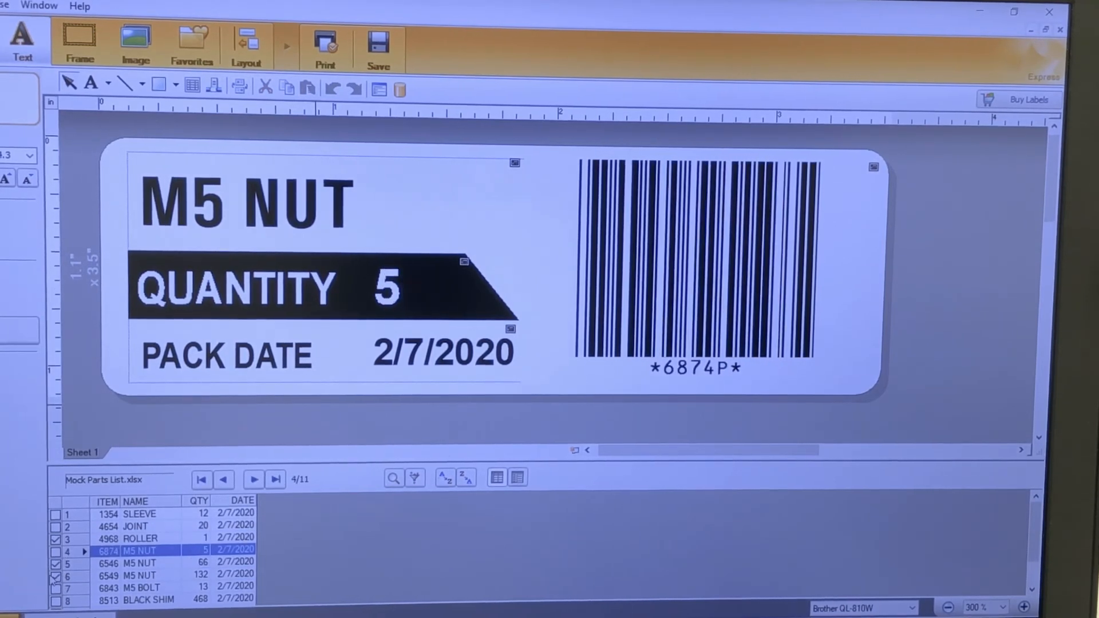
- Step to the next parts record to preview M5 NUT with quantity 66
left_click(253, 479)
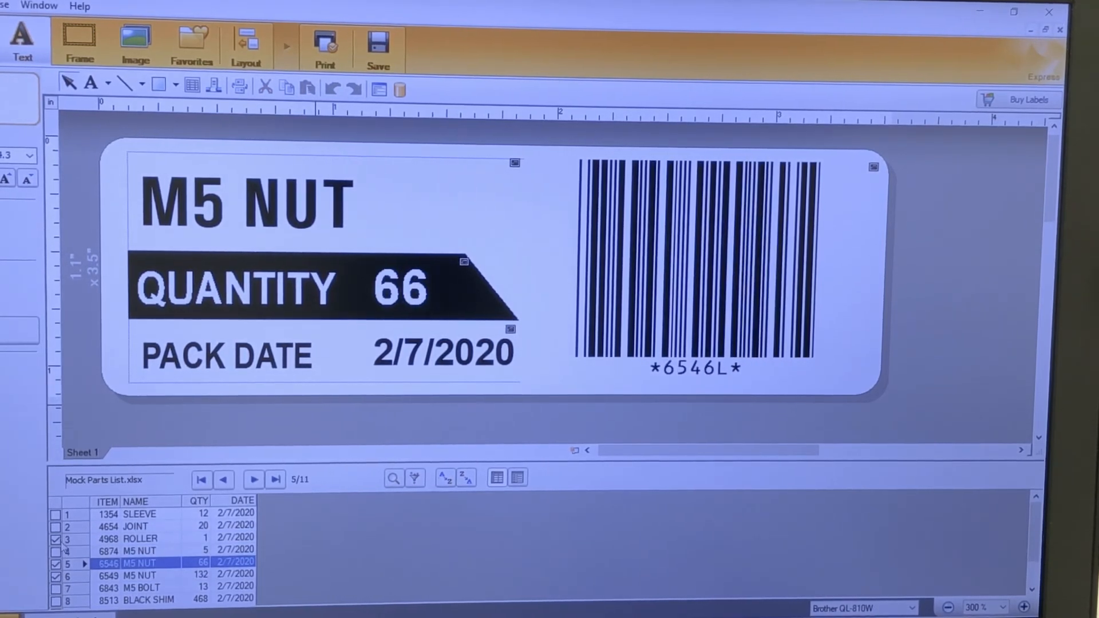